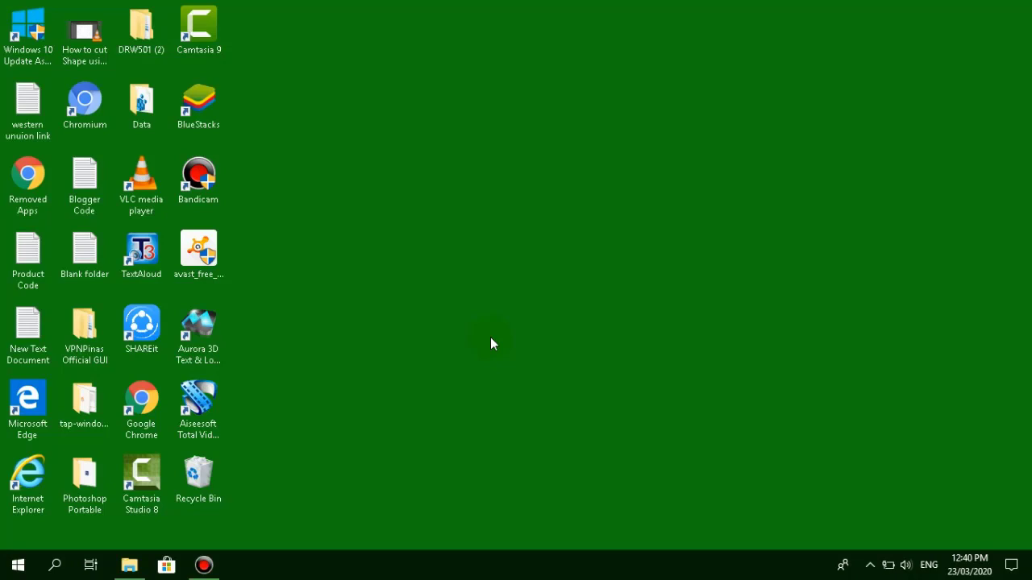
Launch Photoshop Portable from its desktop shortcut
double_click(84, 475)
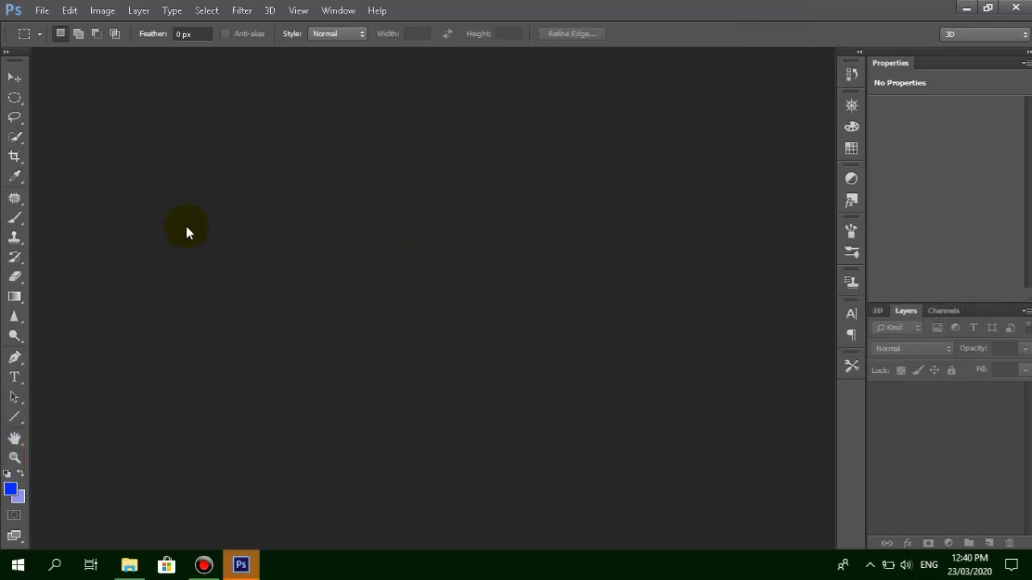
mouse_move(164, 132)
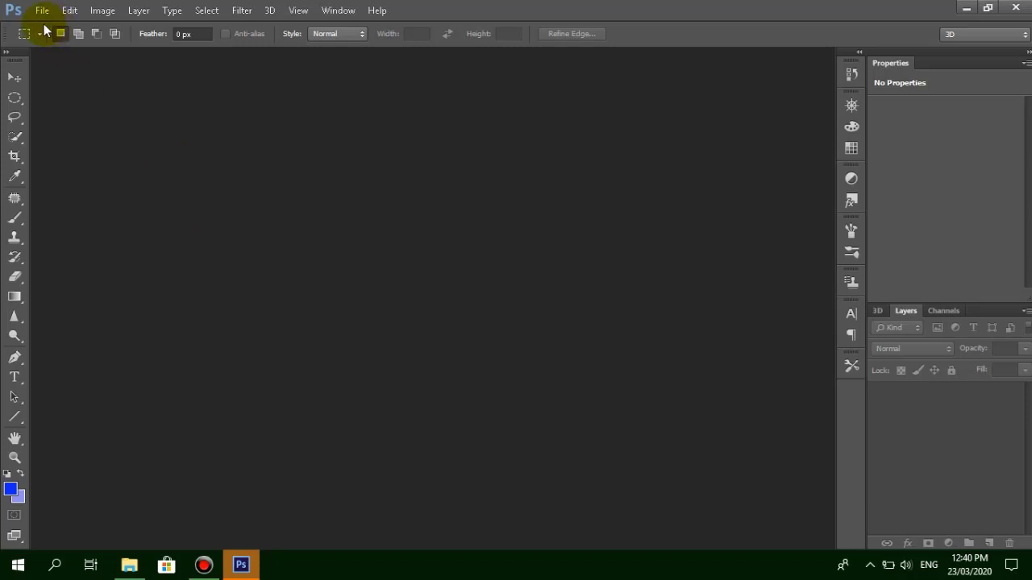
Start a new document via File > New and name it 'A4'
click(42, 10)
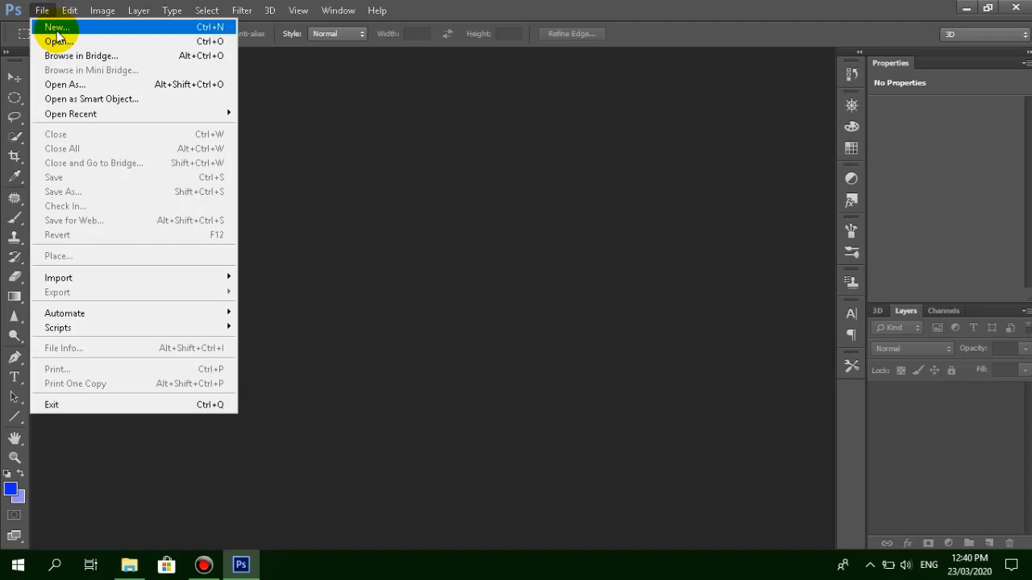
click(57, 26)
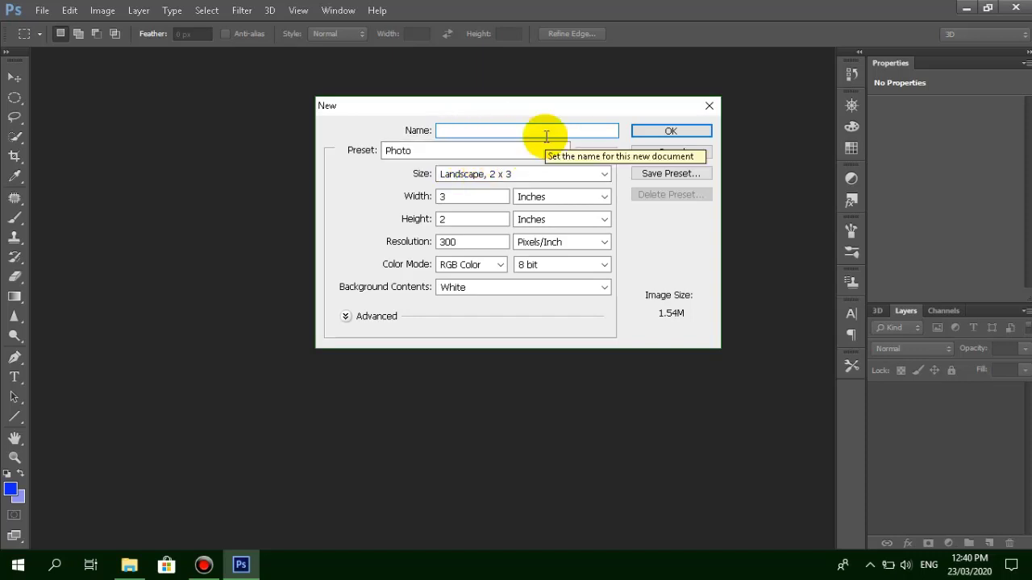
text(A)
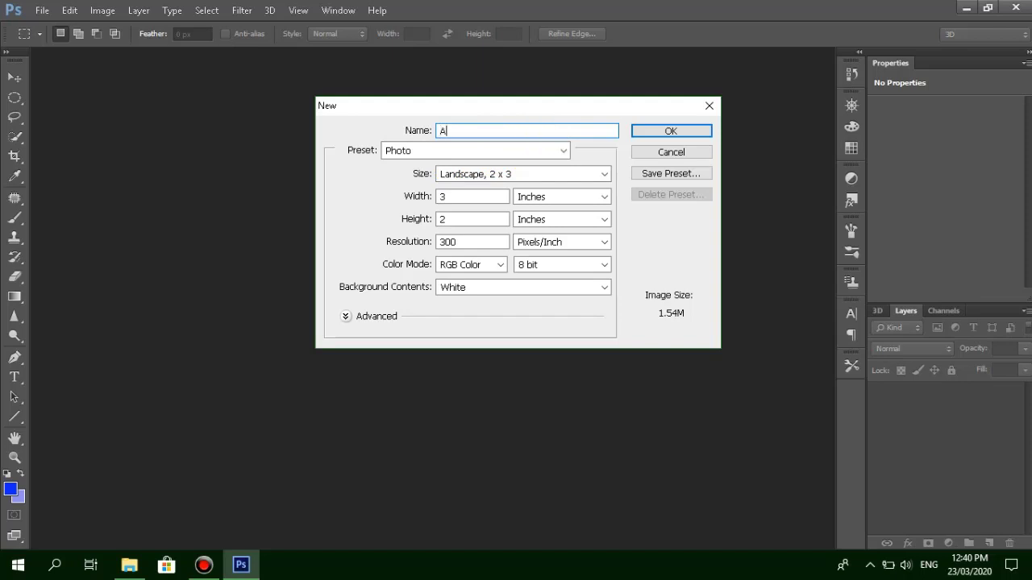
text(4)
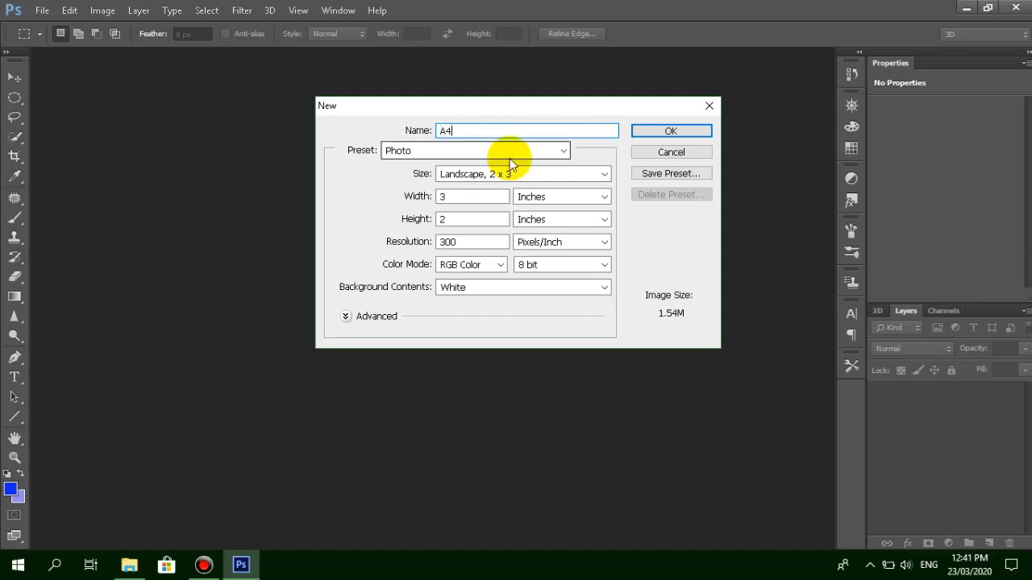
mouse_move(448, 158)
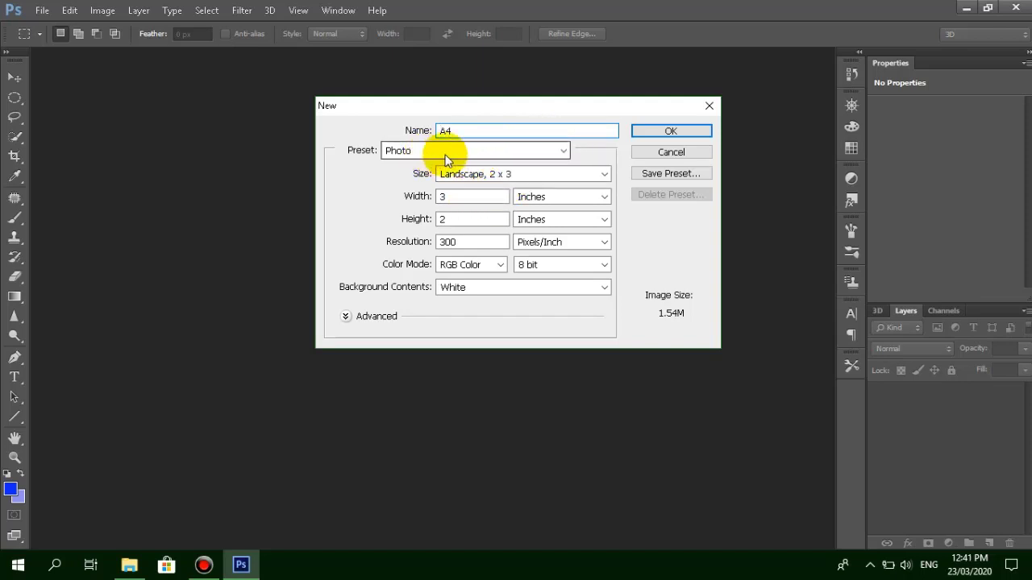
Choose the International Paper preset at A4 size, 210 × 297 mm
click(564, 152)
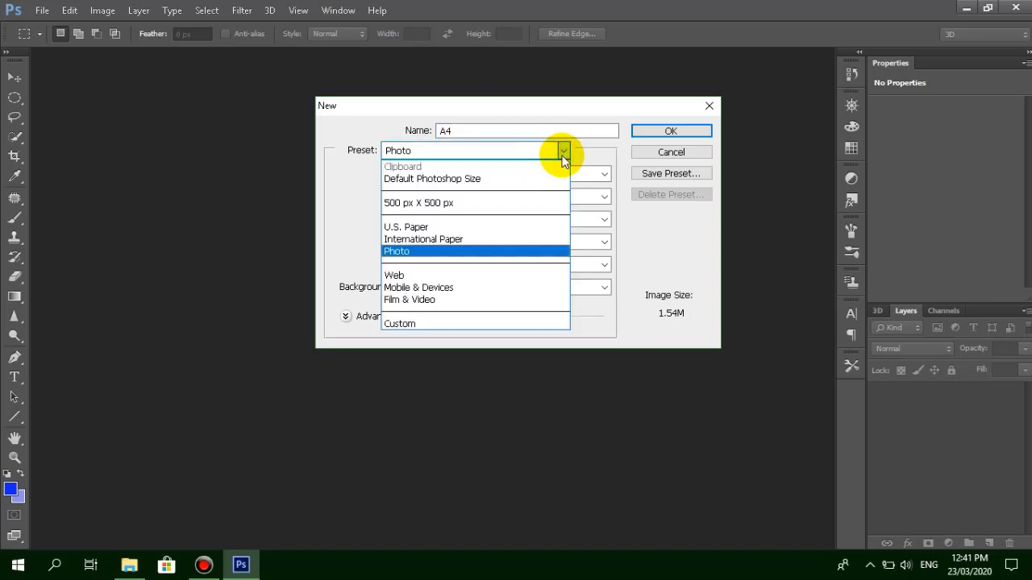
mouse_move(464, 238)
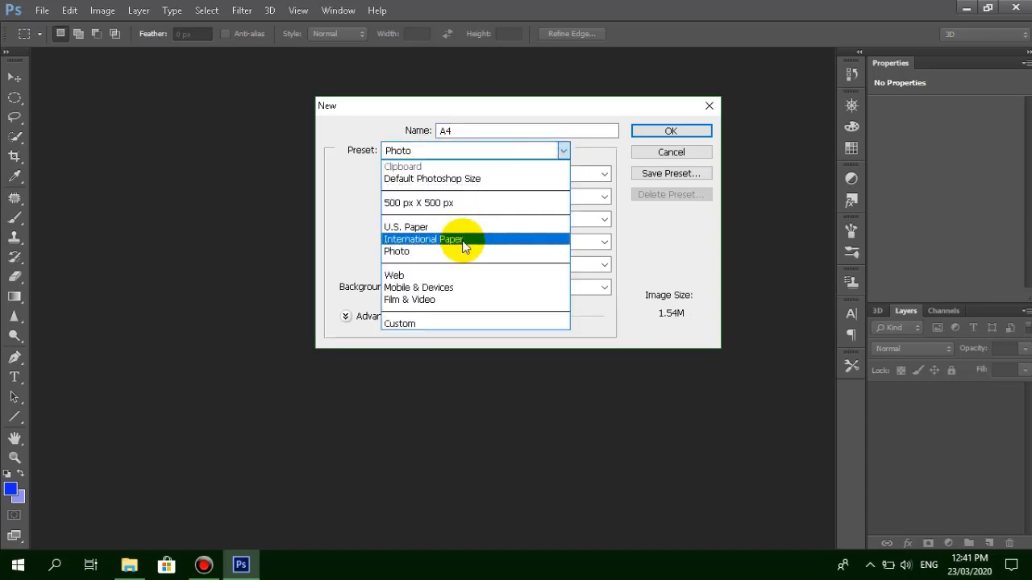
click(422, 239)
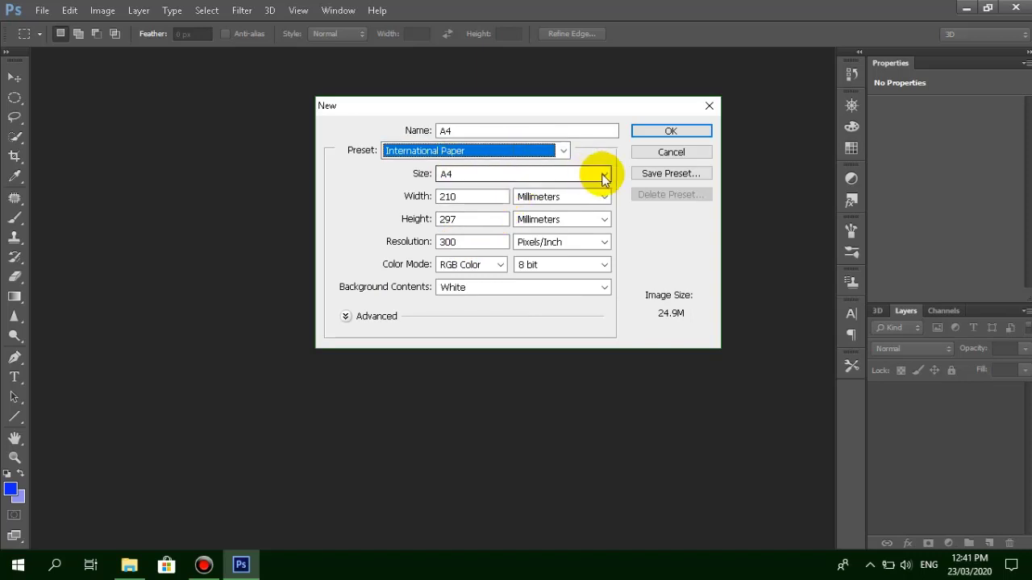
click(603, 174)
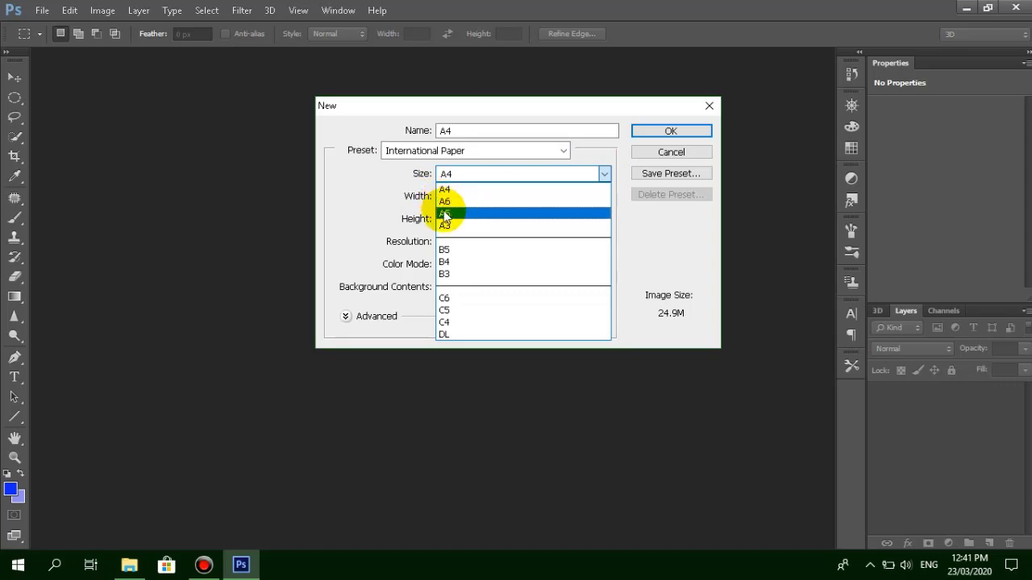
mouse_move(451, 226)
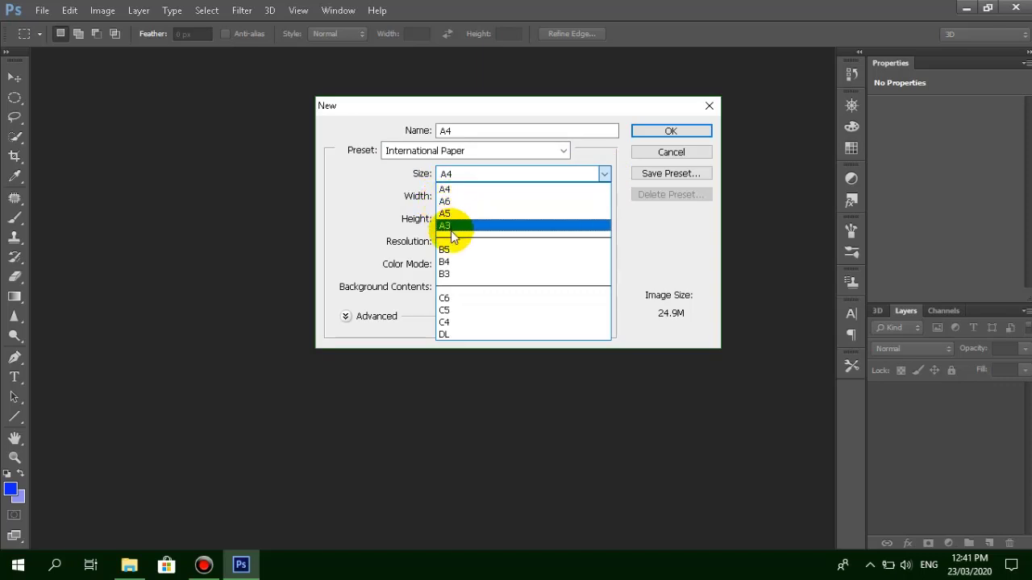
mouse_move(454, 213)
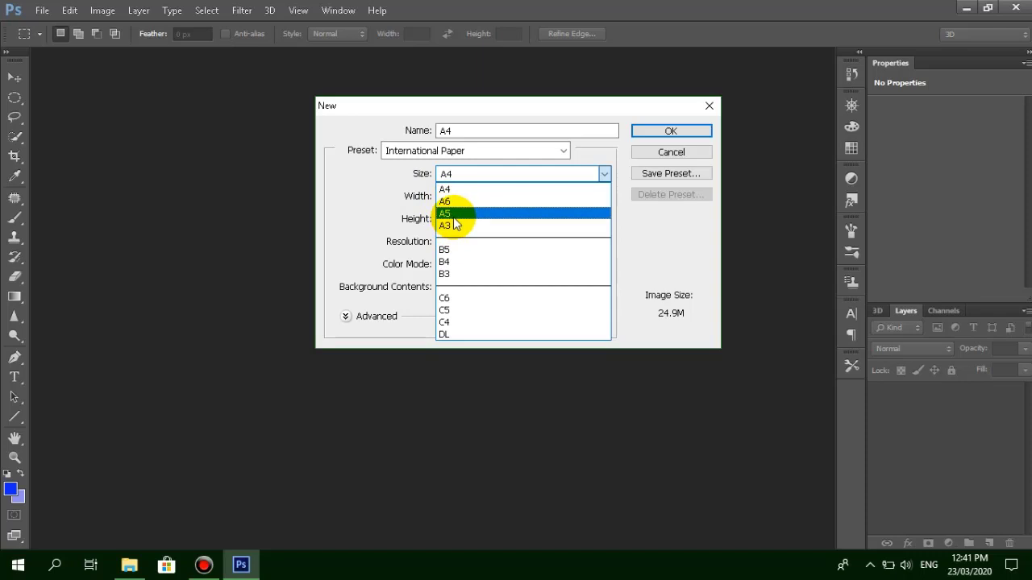
mouse_move(460, 188)
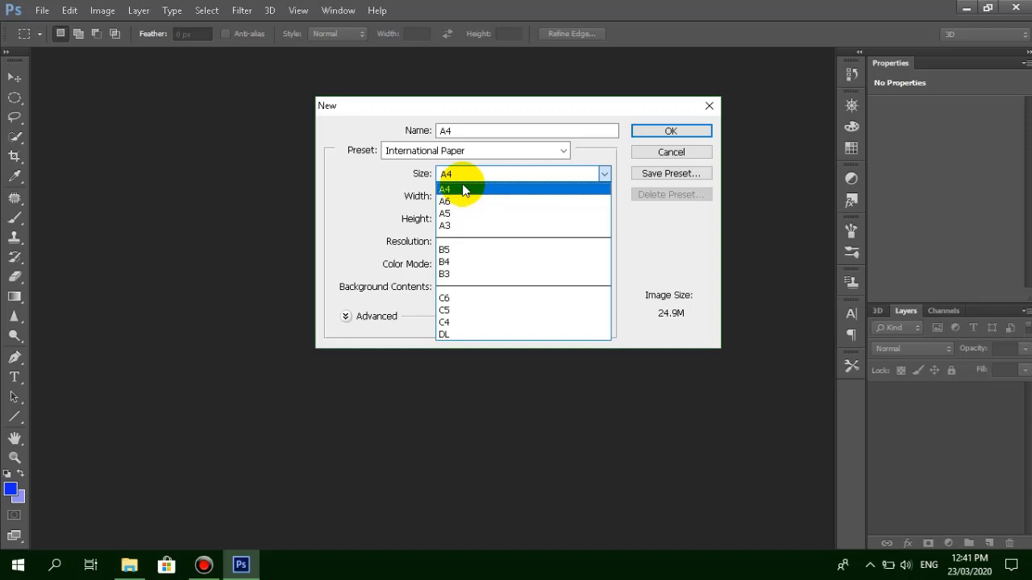
click(445, 189)
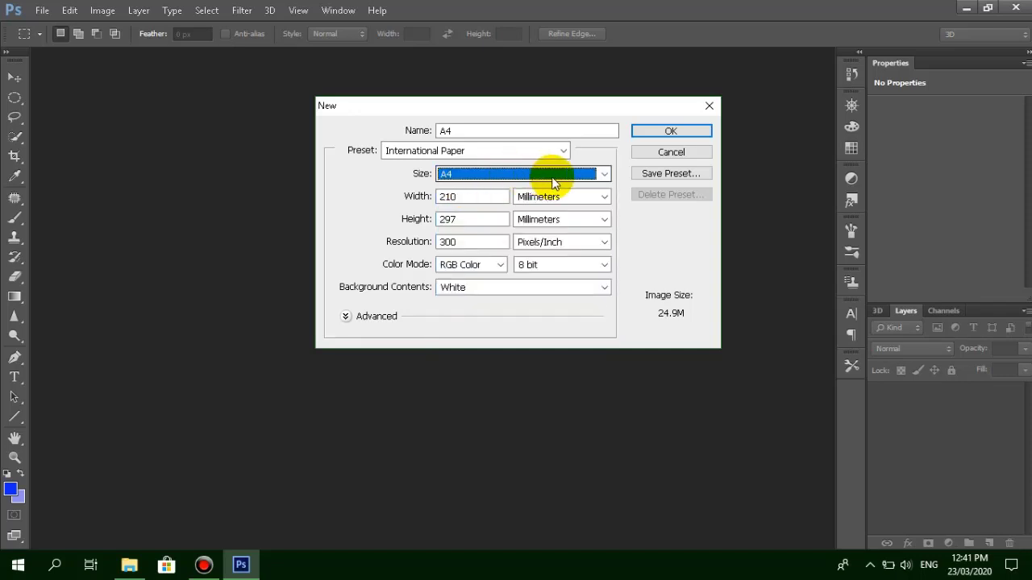
mouse_move(558, 187)
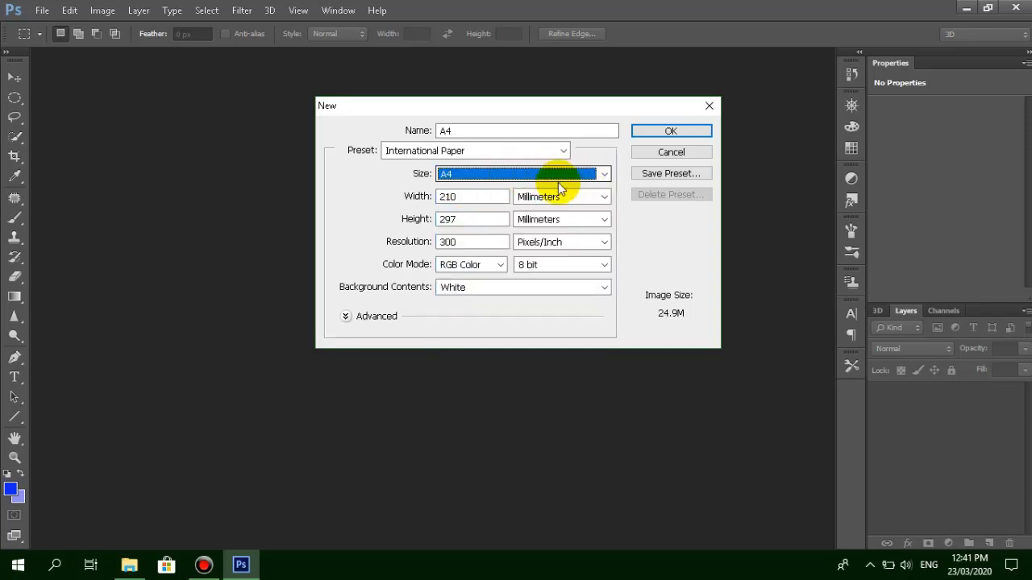
mouse_move(455, 174)
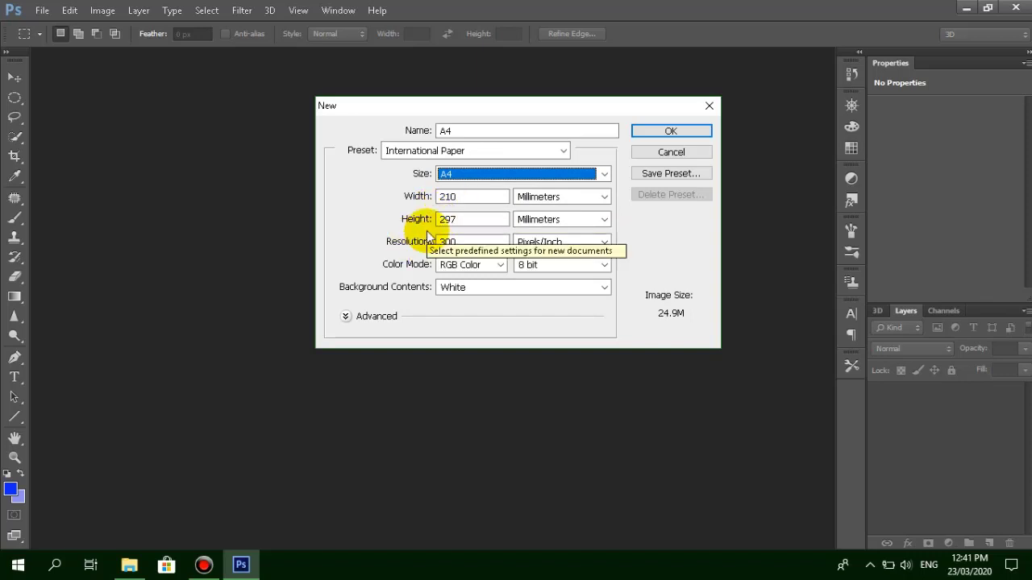
mouse_move(471, 229)
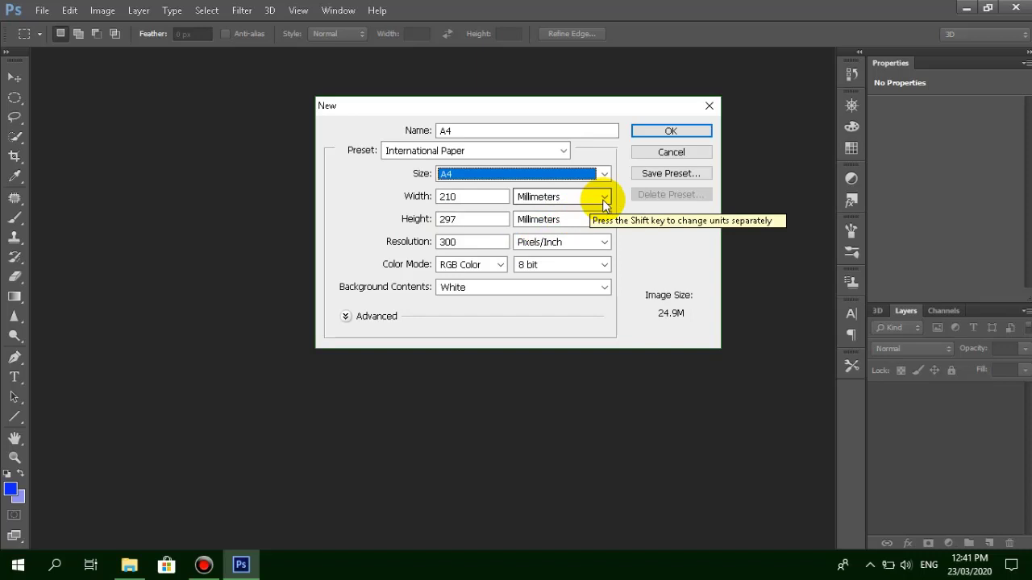
Keep millimetre units, RGB Color mode and white background, and create the document
click(602, 197)
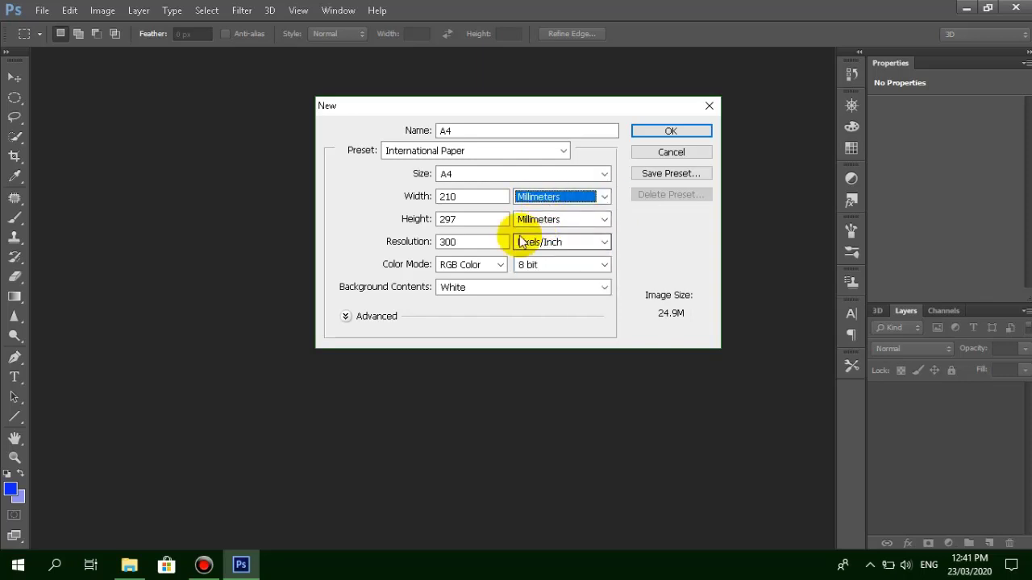
mouse_move(532, 220)
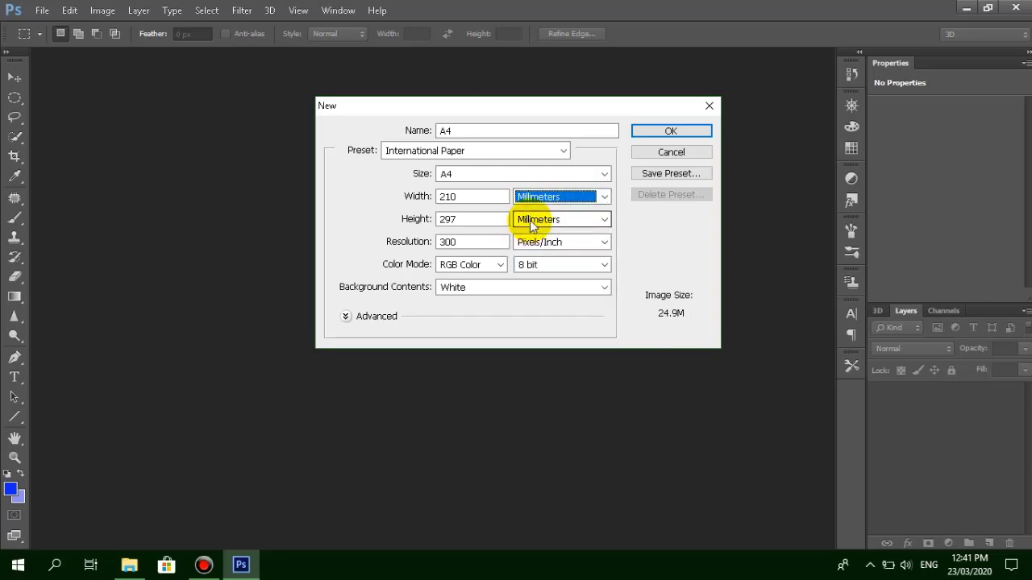
mouse_move(466, 239)
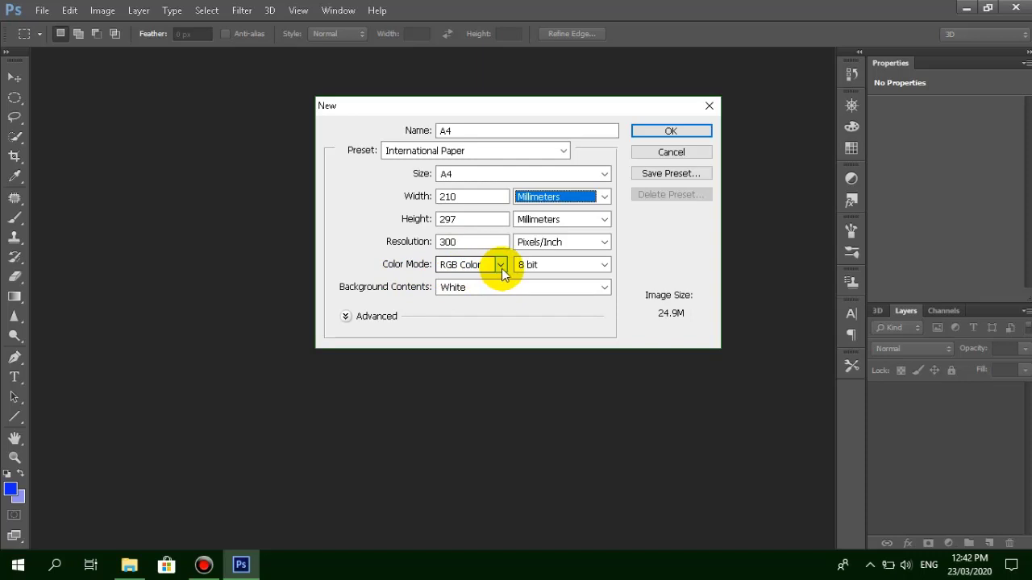
click(500, 264)
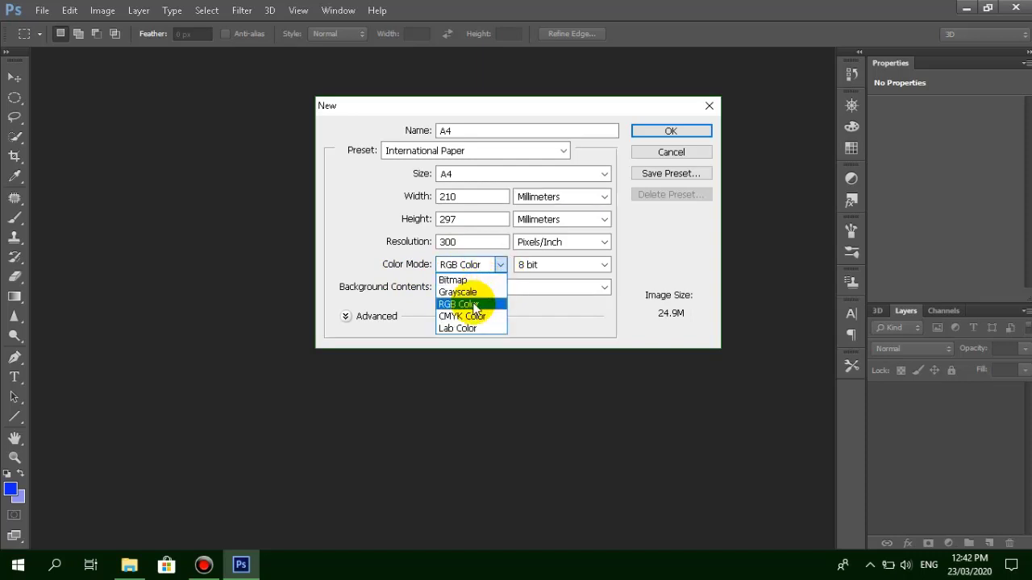
click(460, 303)
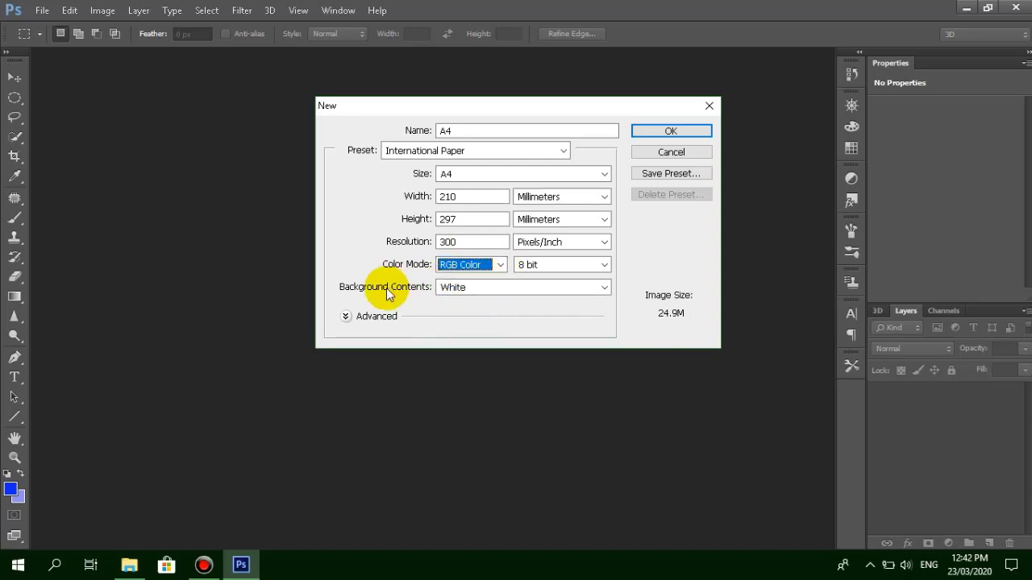
mouse_move(524, 293)
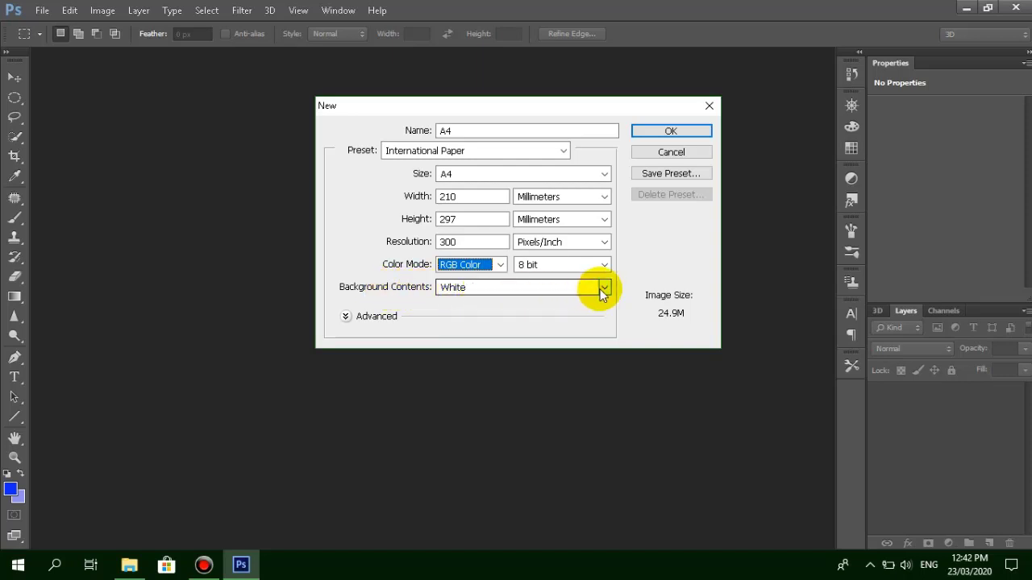
mouse_move(603, 287)
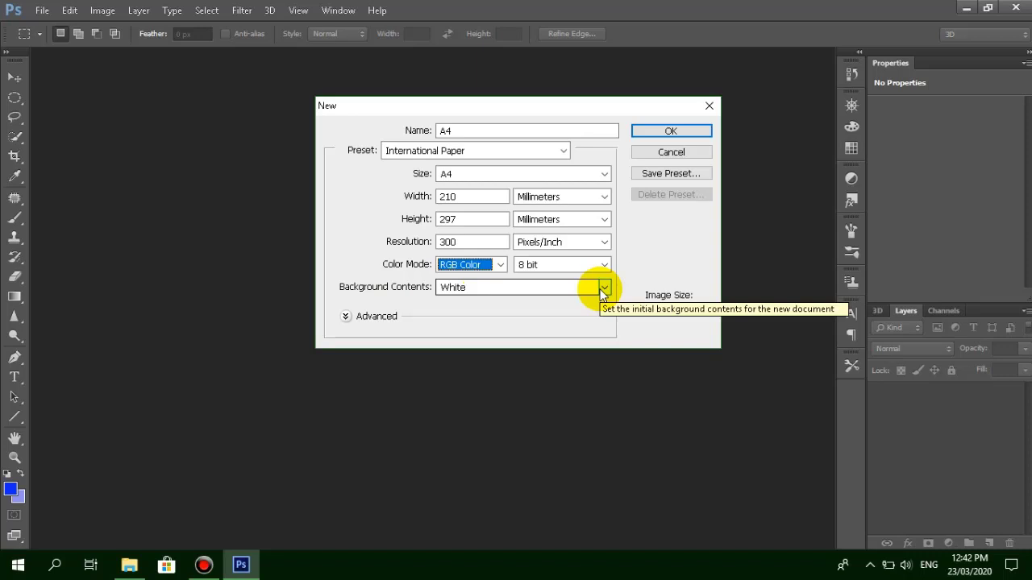
mouse_move(602, 220)
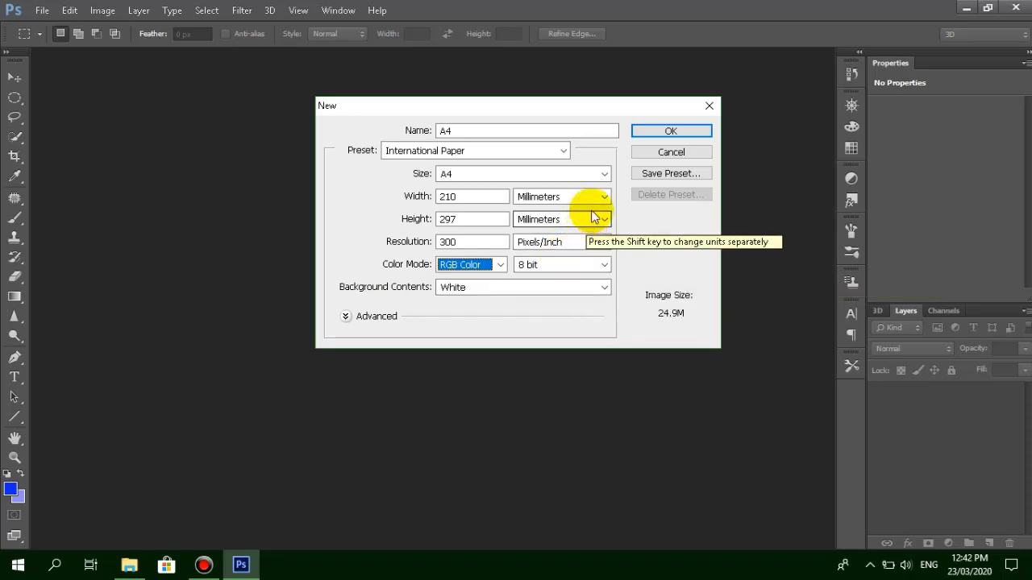
mouse_move(632, 218)
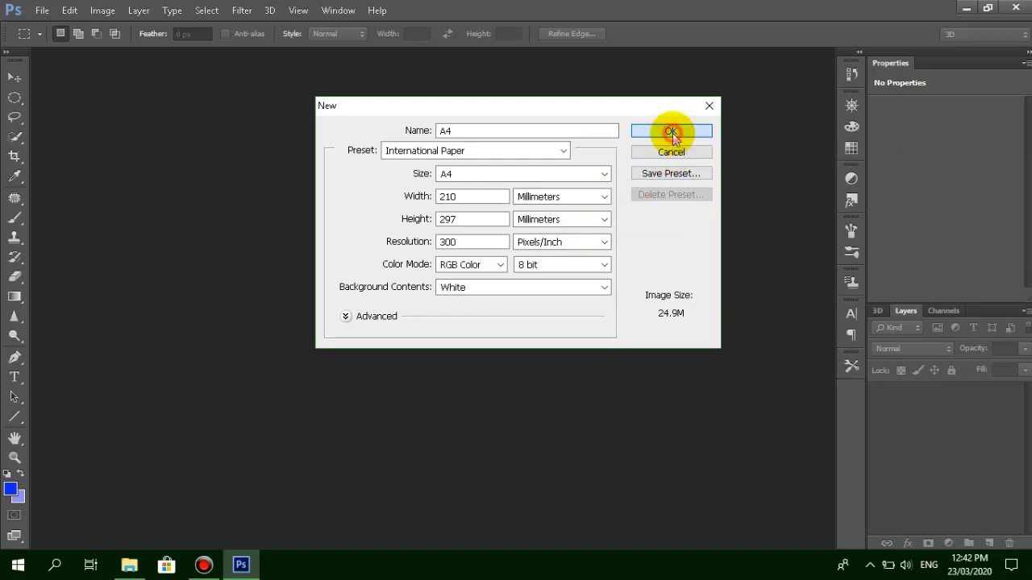
click(671, 133)
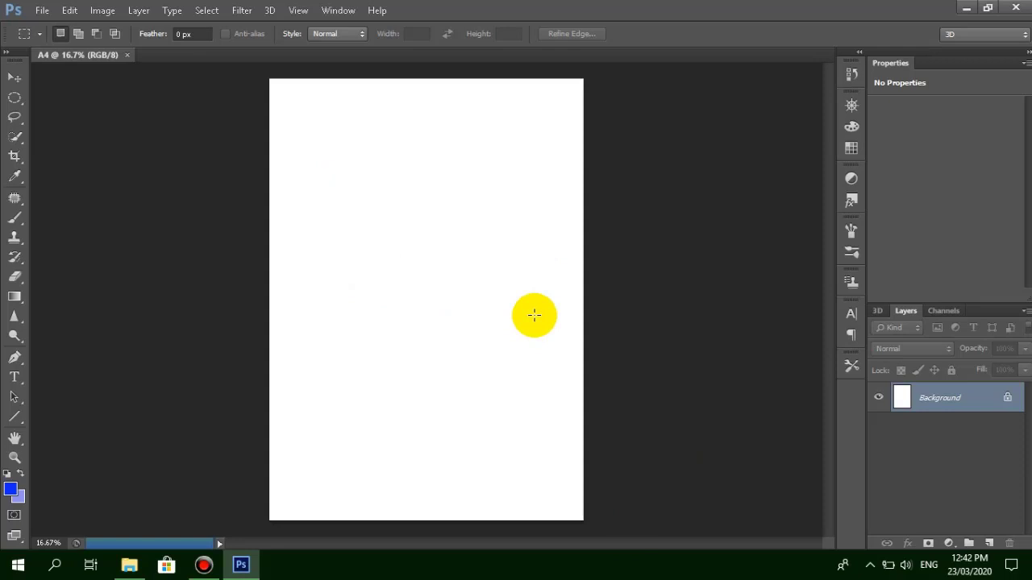
Adjust the view of the new blank A4 canvas in the document window
drag(535, 314, 403, 213)
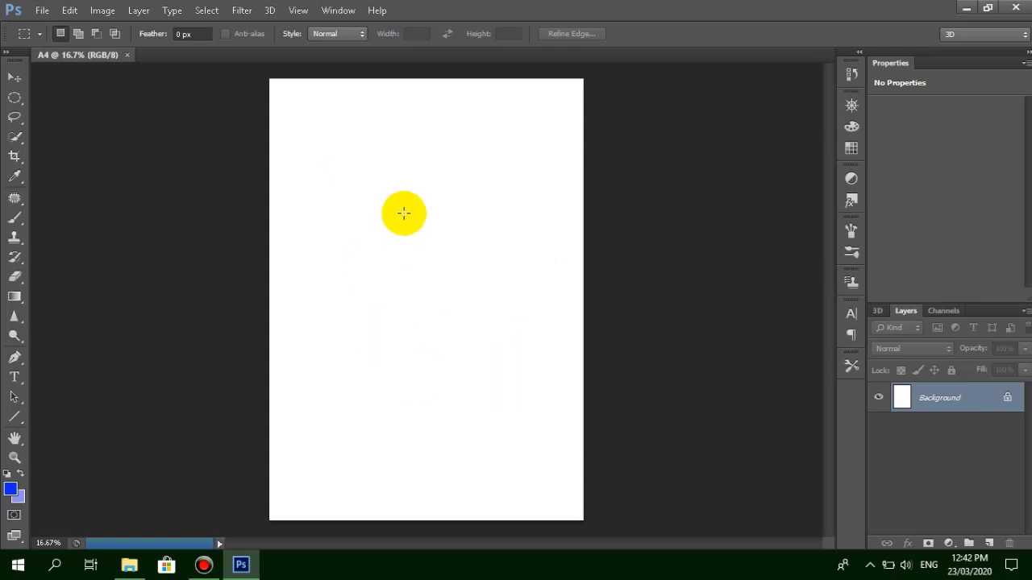